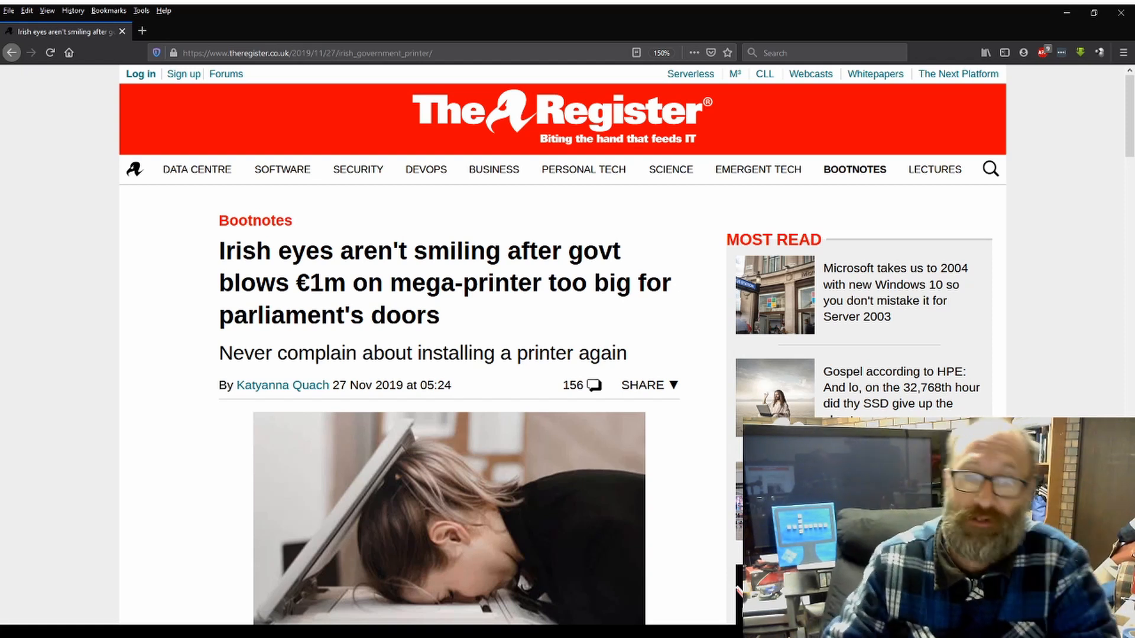
Step: Scroll past the header photo to the paragraphs on the €808,000 printer and door works
scroll(down, 3)
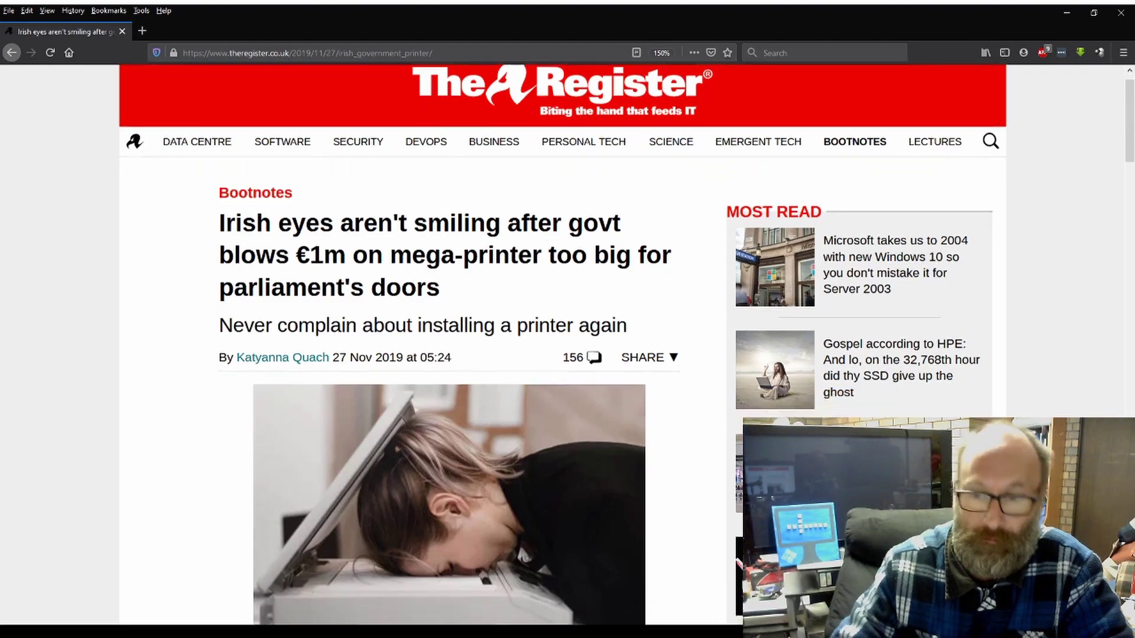
scroll(down, 3)
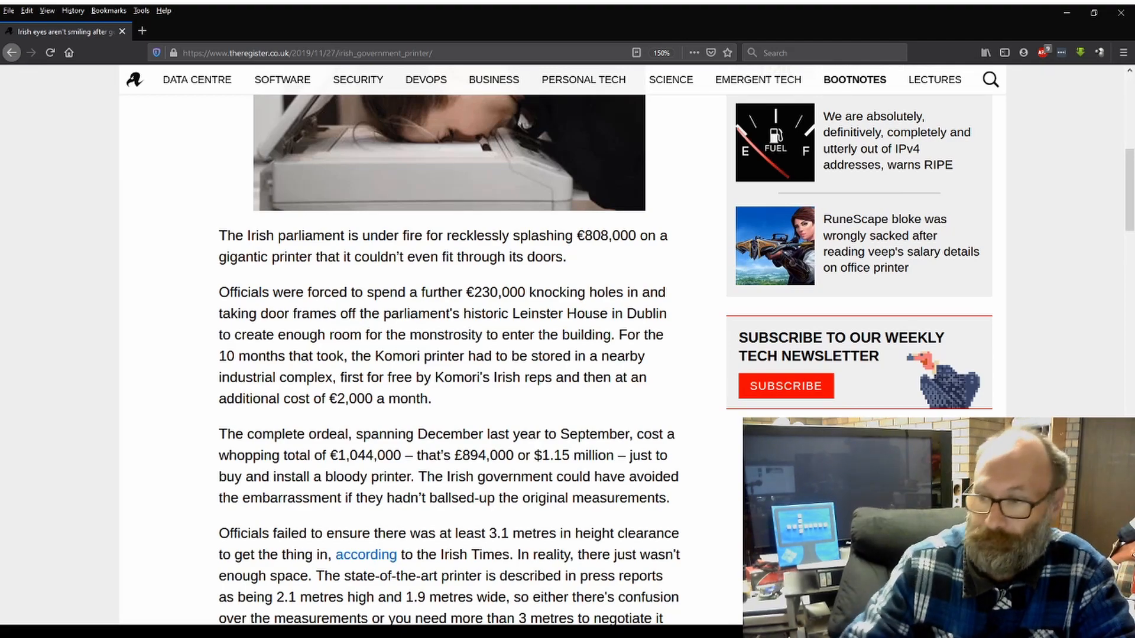
Step: Scroll to the paragraphs on the 3.1 metre clearance and the signed contract
scroll(down, 3)
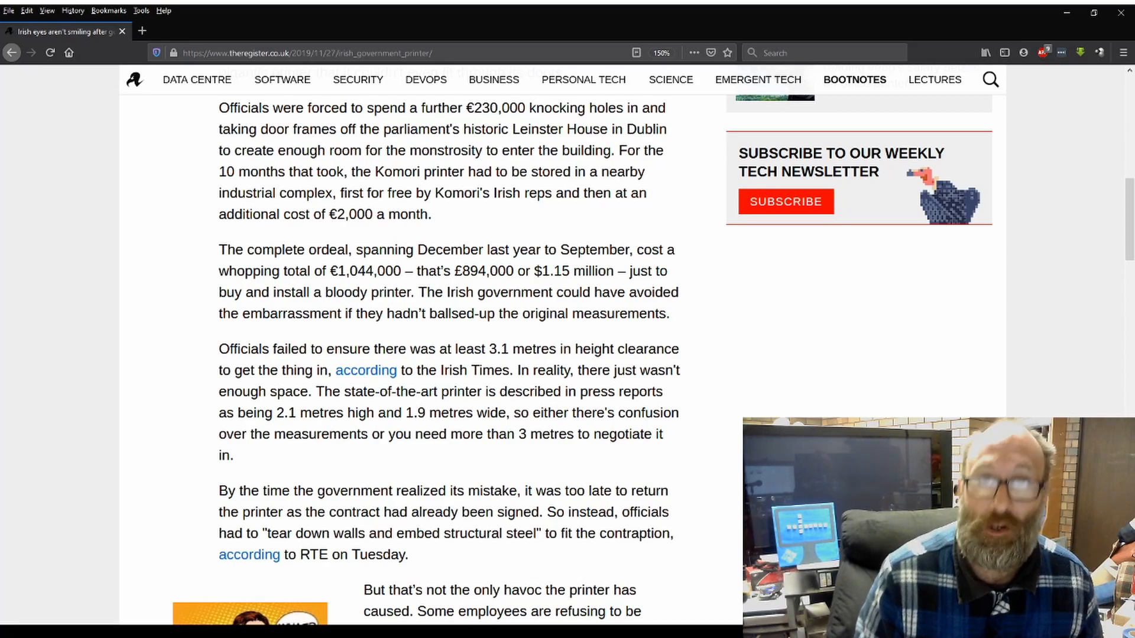
scroll(down, 3)
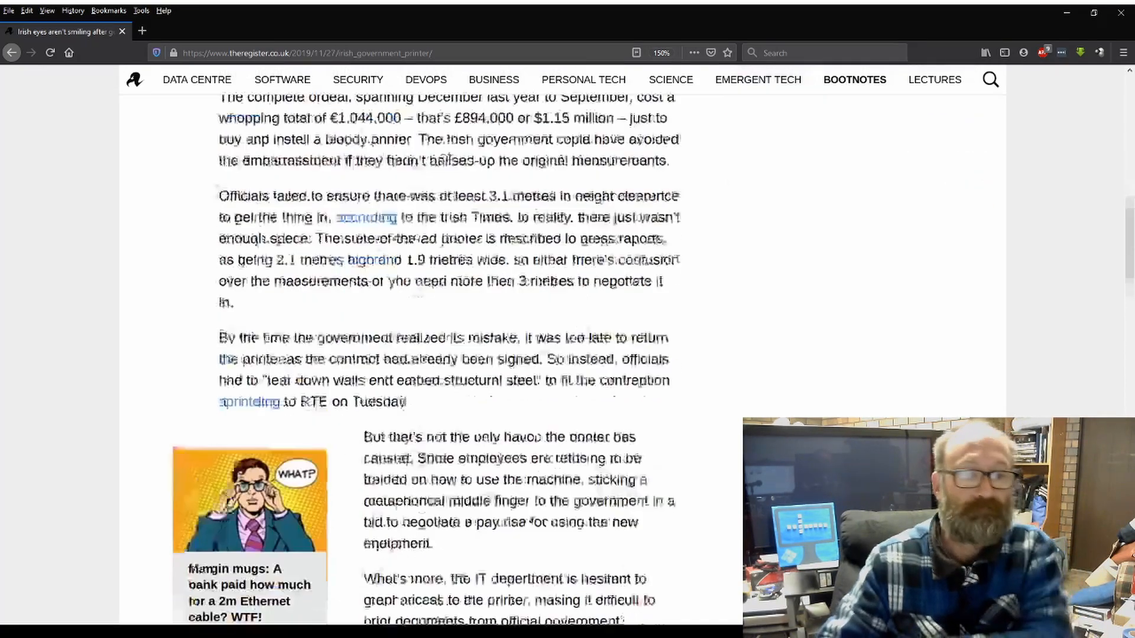
Step: Scroll further to the passages on staff refusing printer training and the IT department
scroll(down, 3)
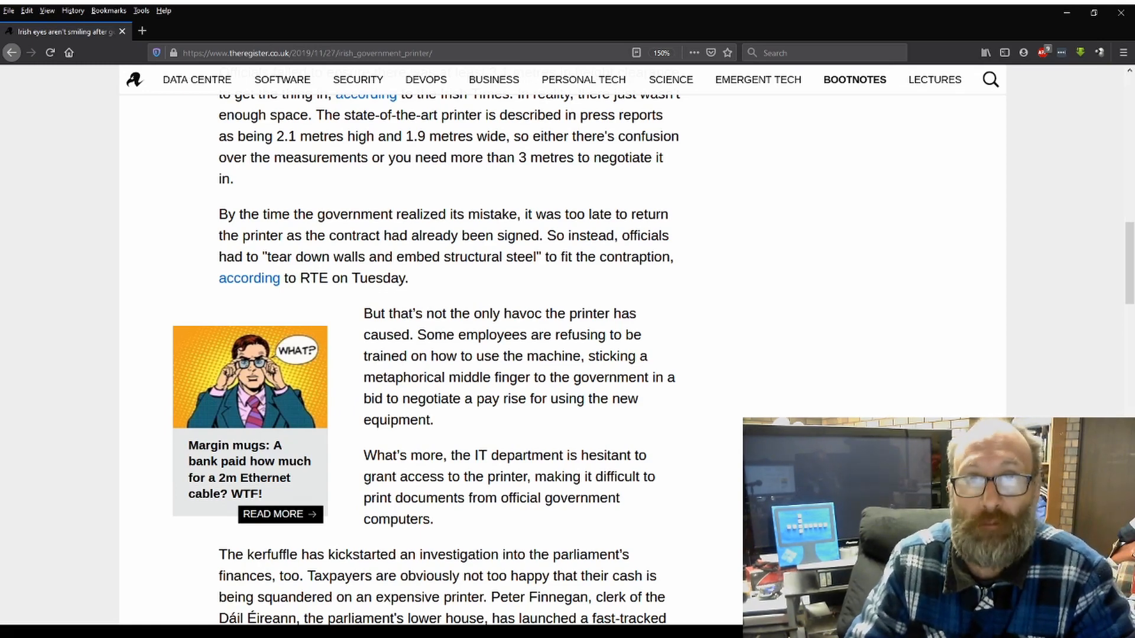
scroll(down, 3)
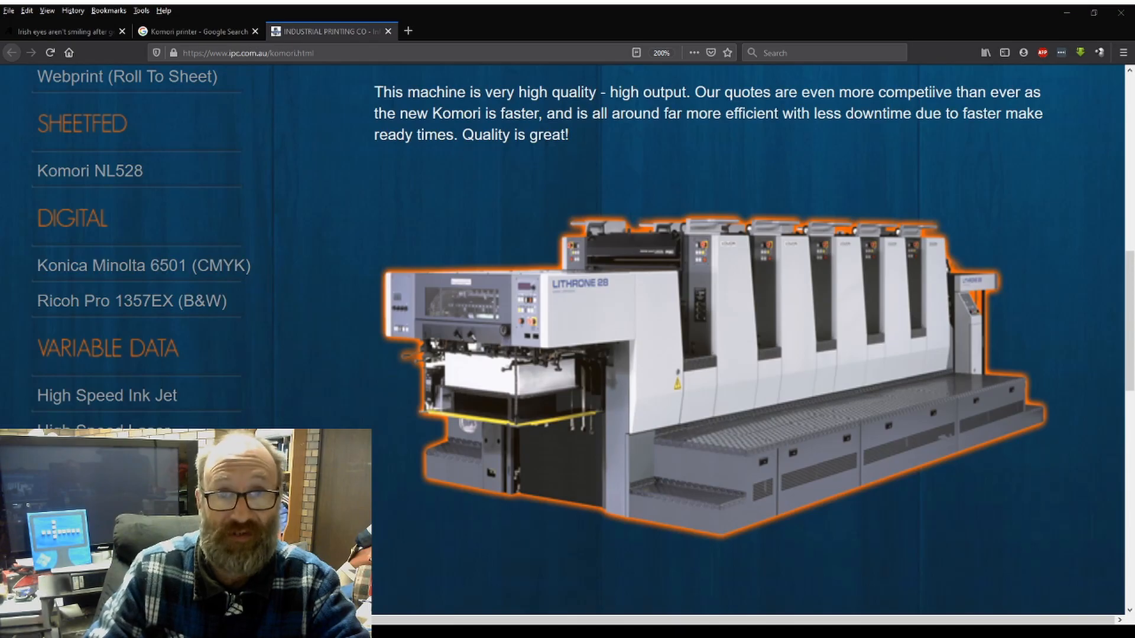
Step: Switch to The Register article tab and scroll up to the oversized-printer headline
click(65, 31)
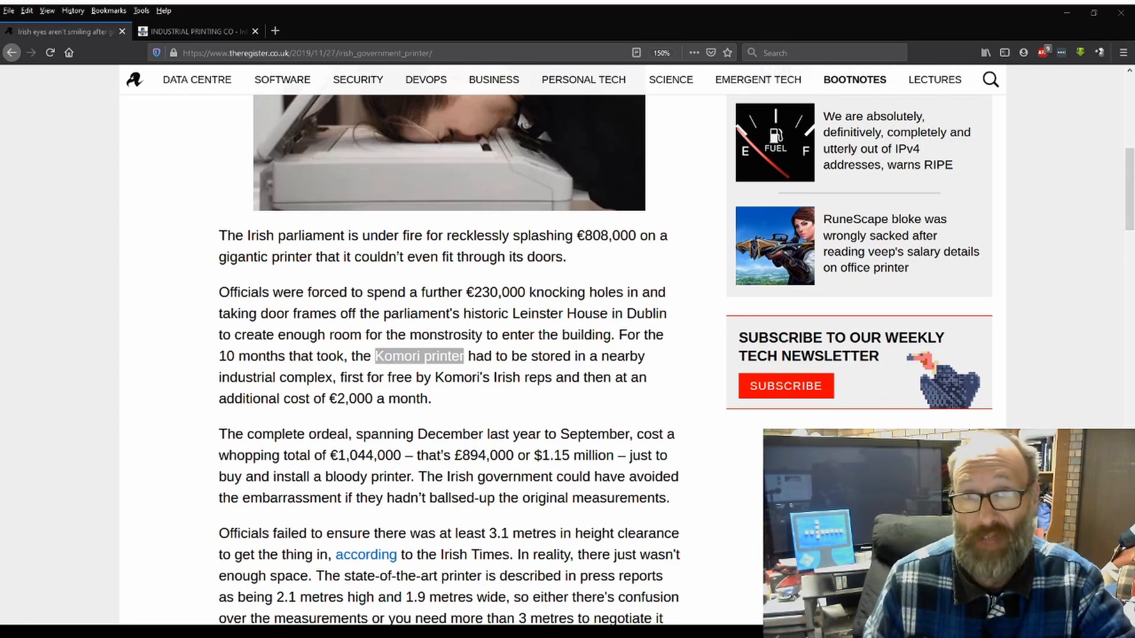
scroll(up, 3)
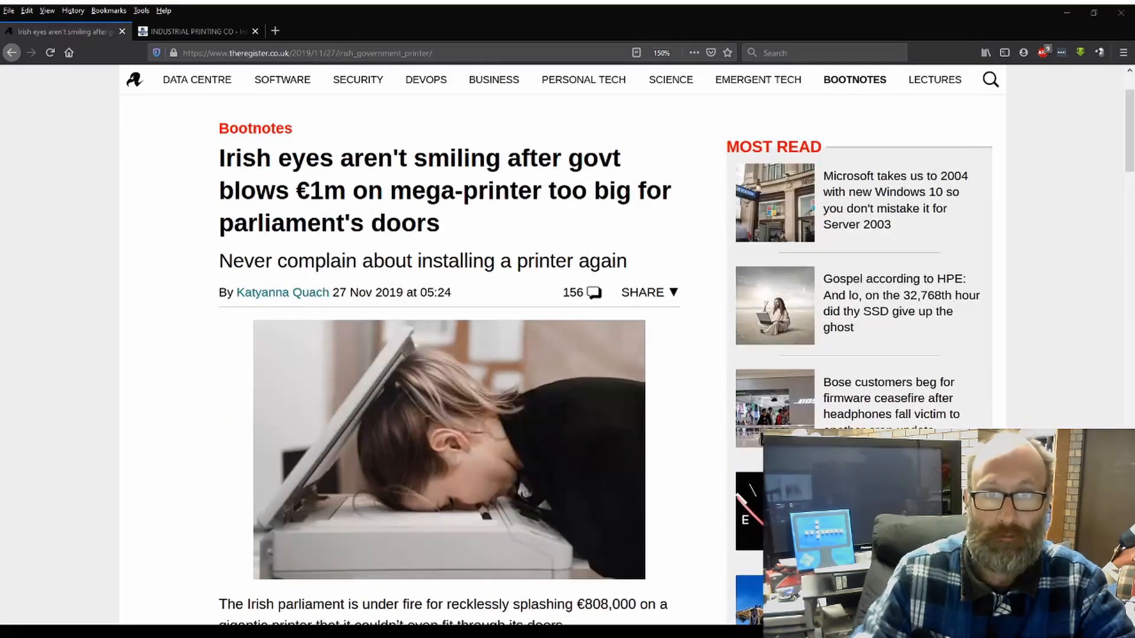